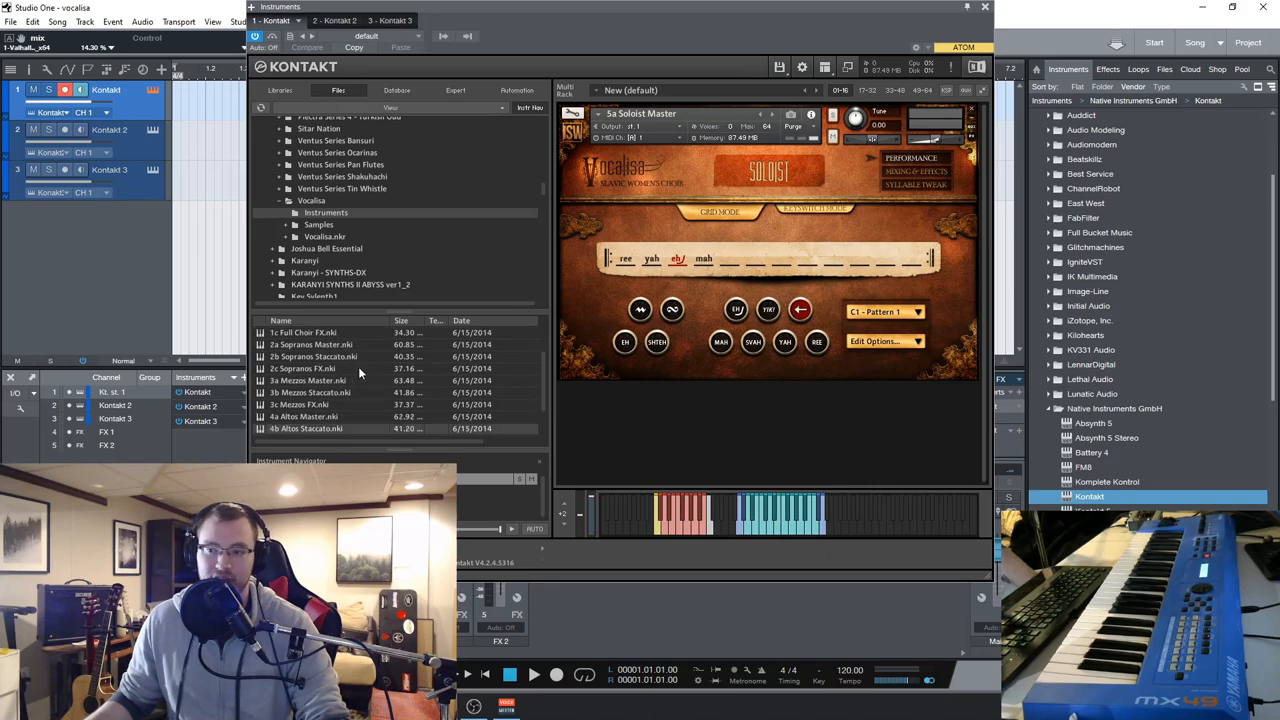
Scroll the Vocalisa instruments list toward the Full Choir Master patch
scroll(down, 3)
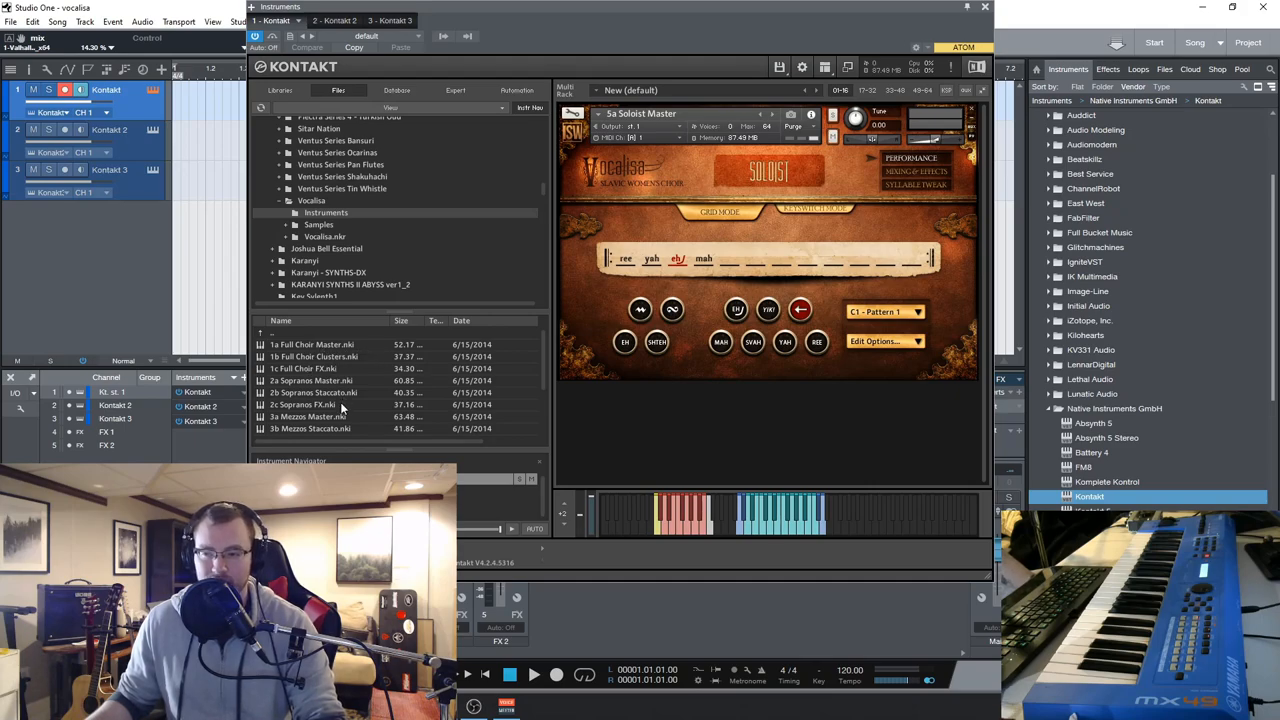
scroll(down, 3)
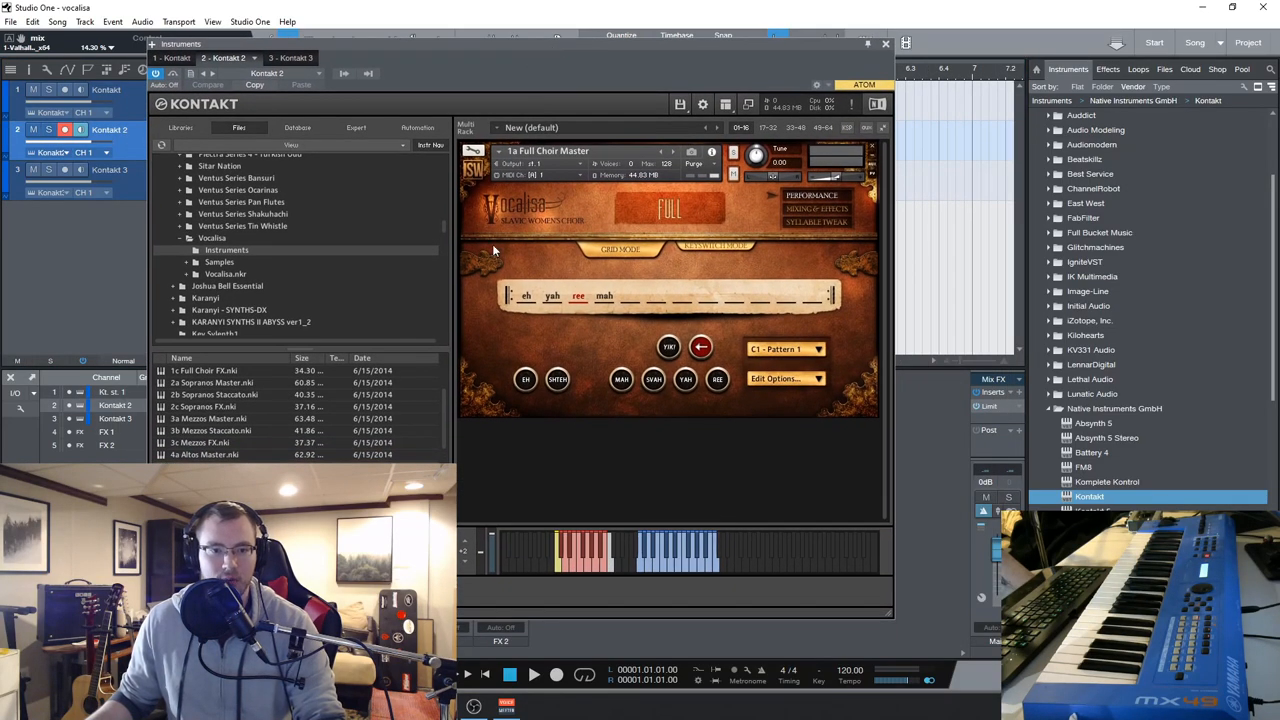
mouse_move(504, 268)
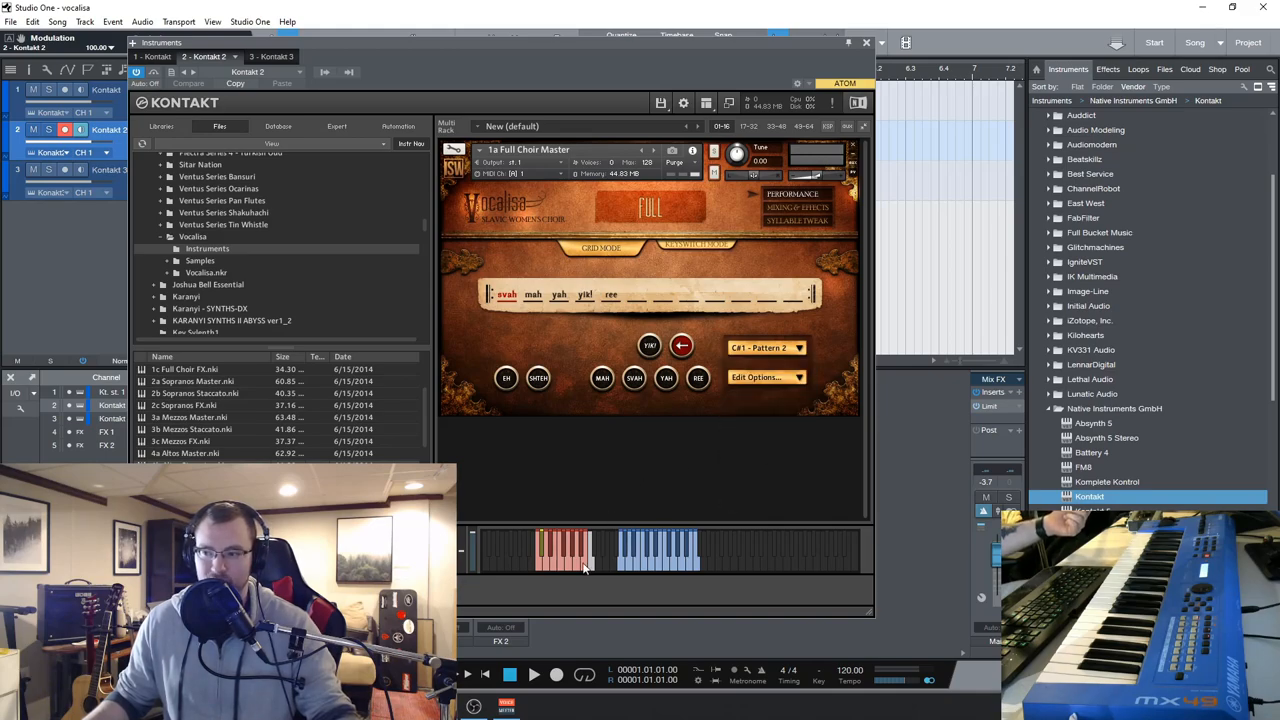
mouse_move(796, 260)
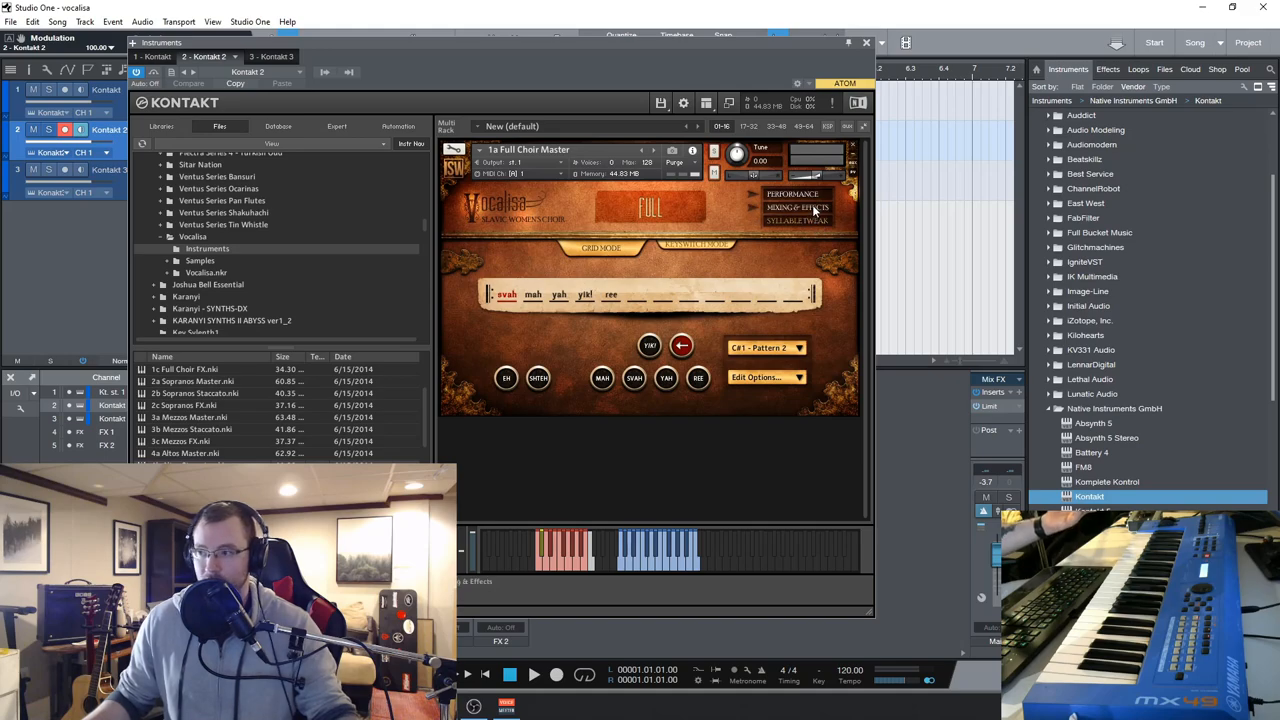
Switch the Full Choir Master patch to Keyswitch Mode via the Edit Options dropdown
click(764, 376)
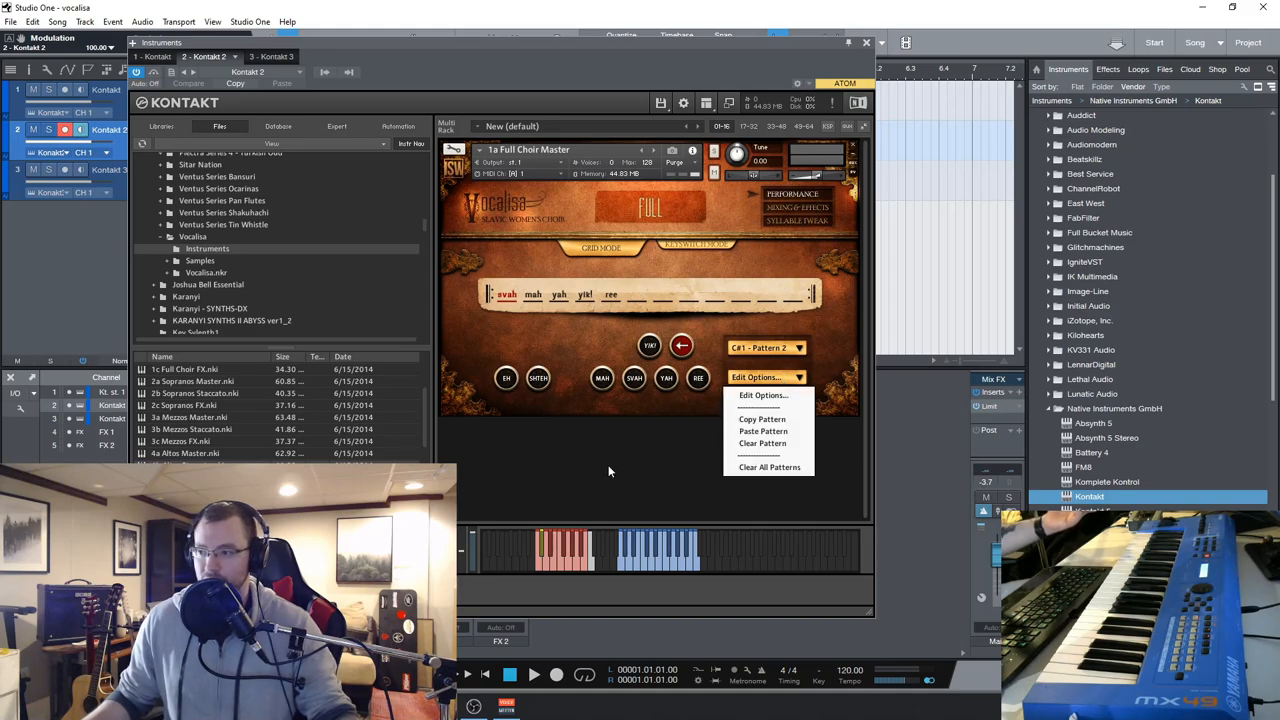
click(692, 248)
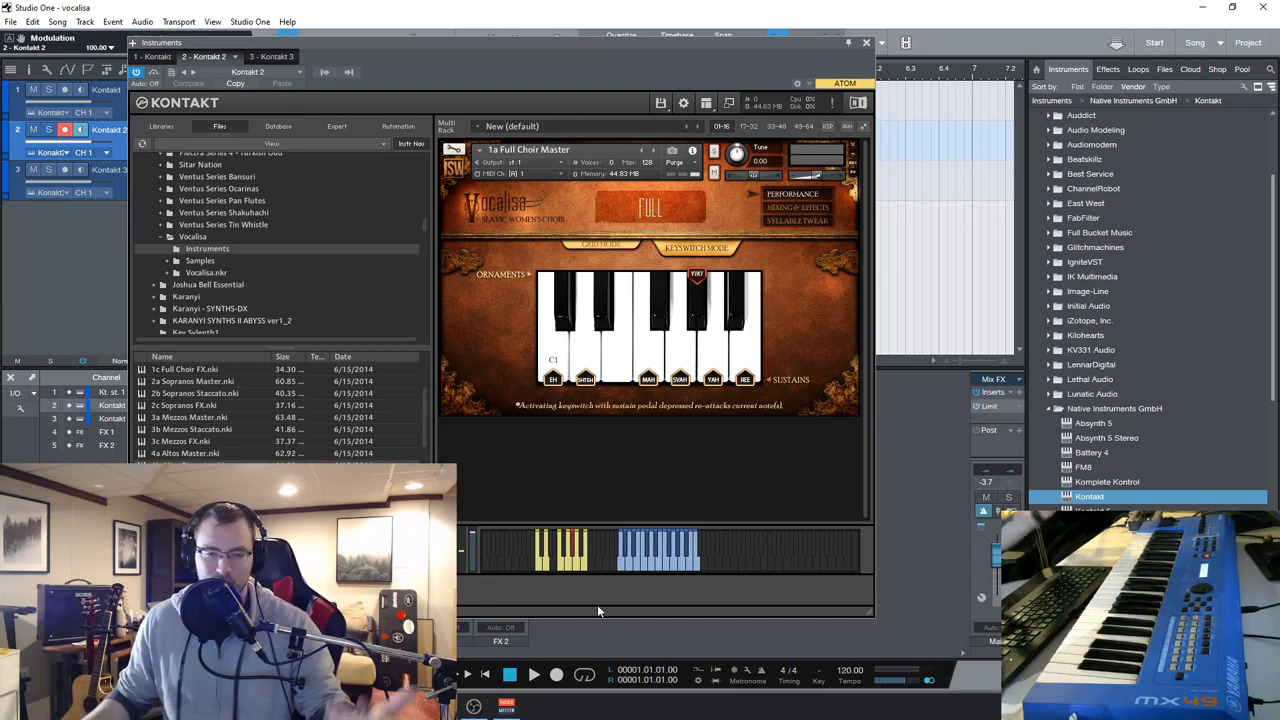
mouse_move(698, 318)
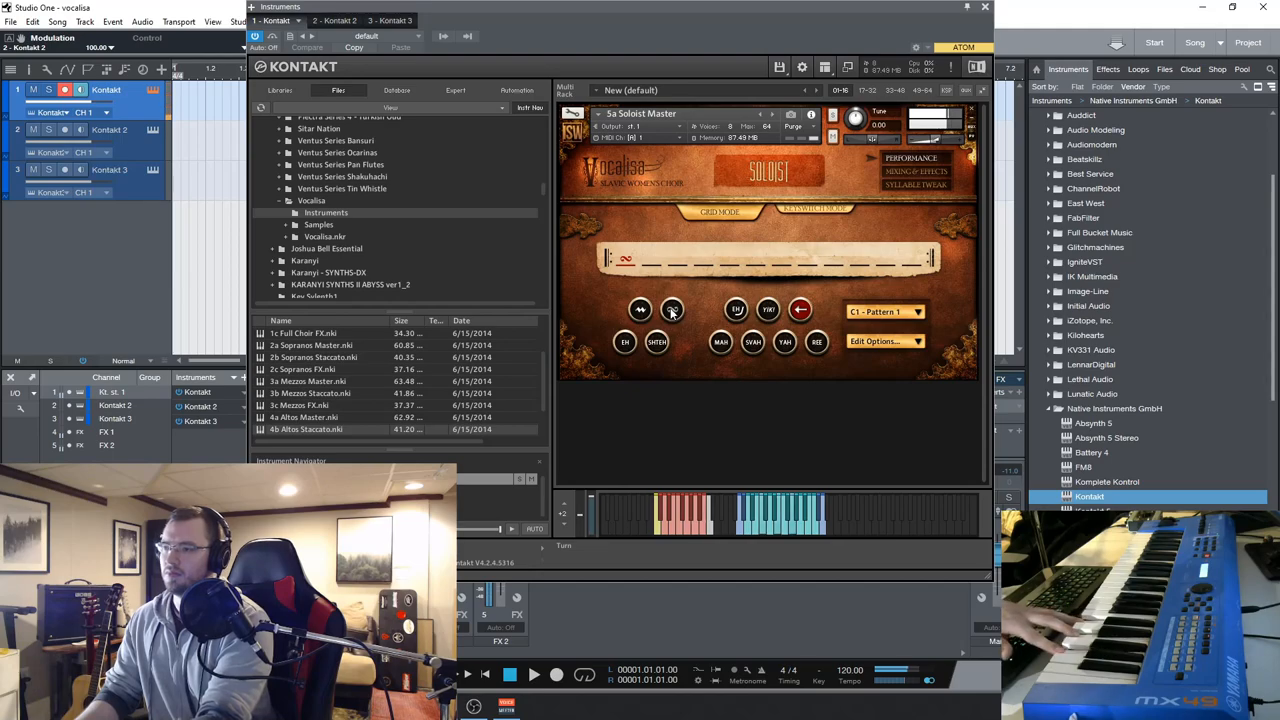
Clear the Soloist Master's syllable strip so its sequence is empty
click(640, 310)
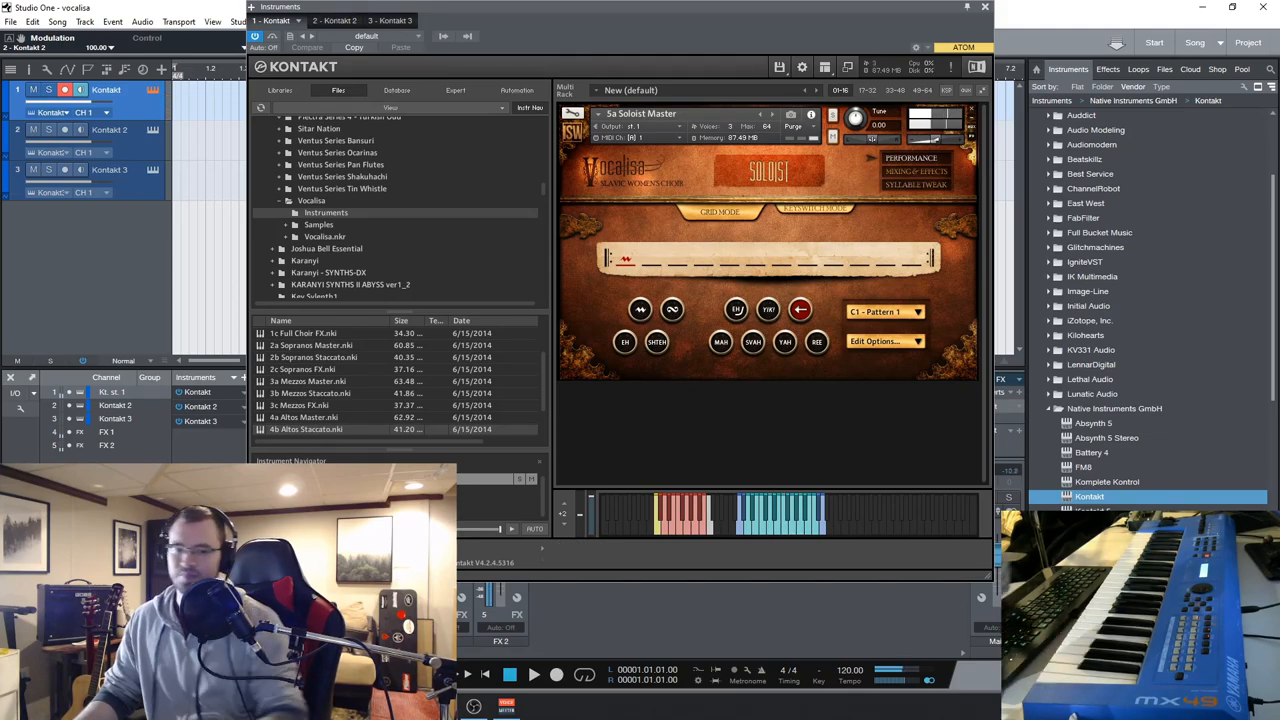
mouse_move(506, 302)
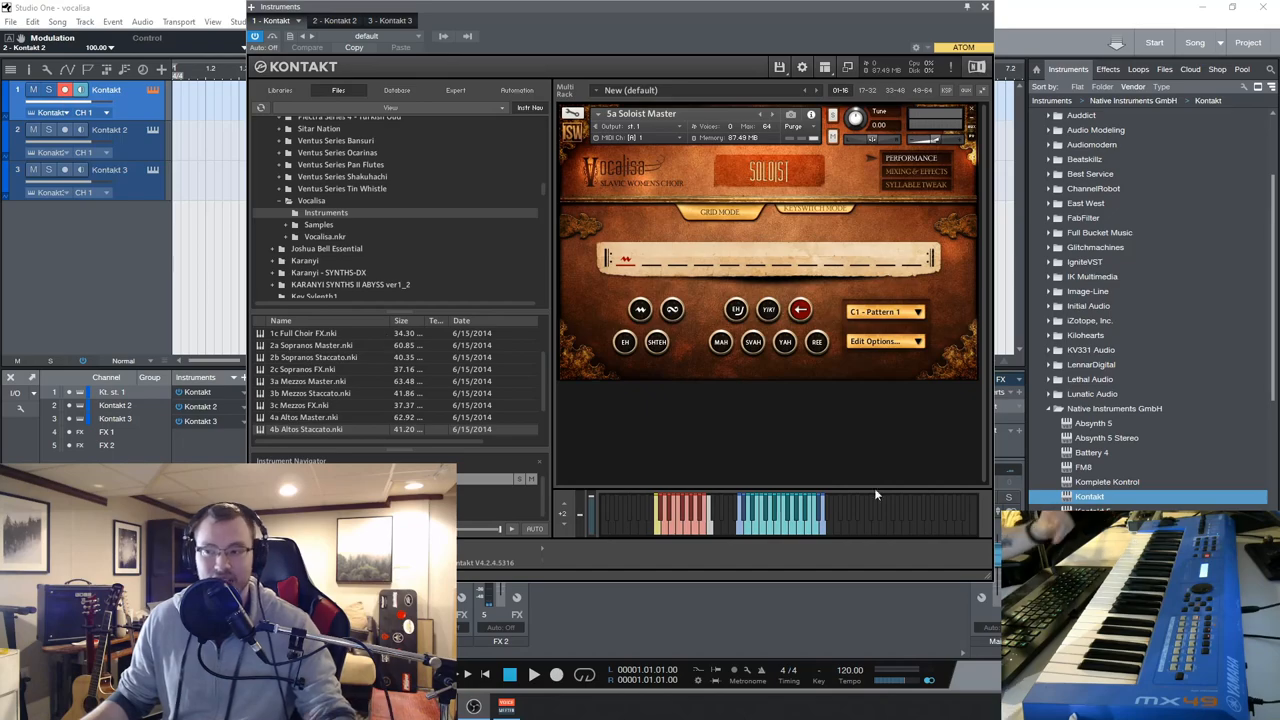
mouse_move(798, 380)
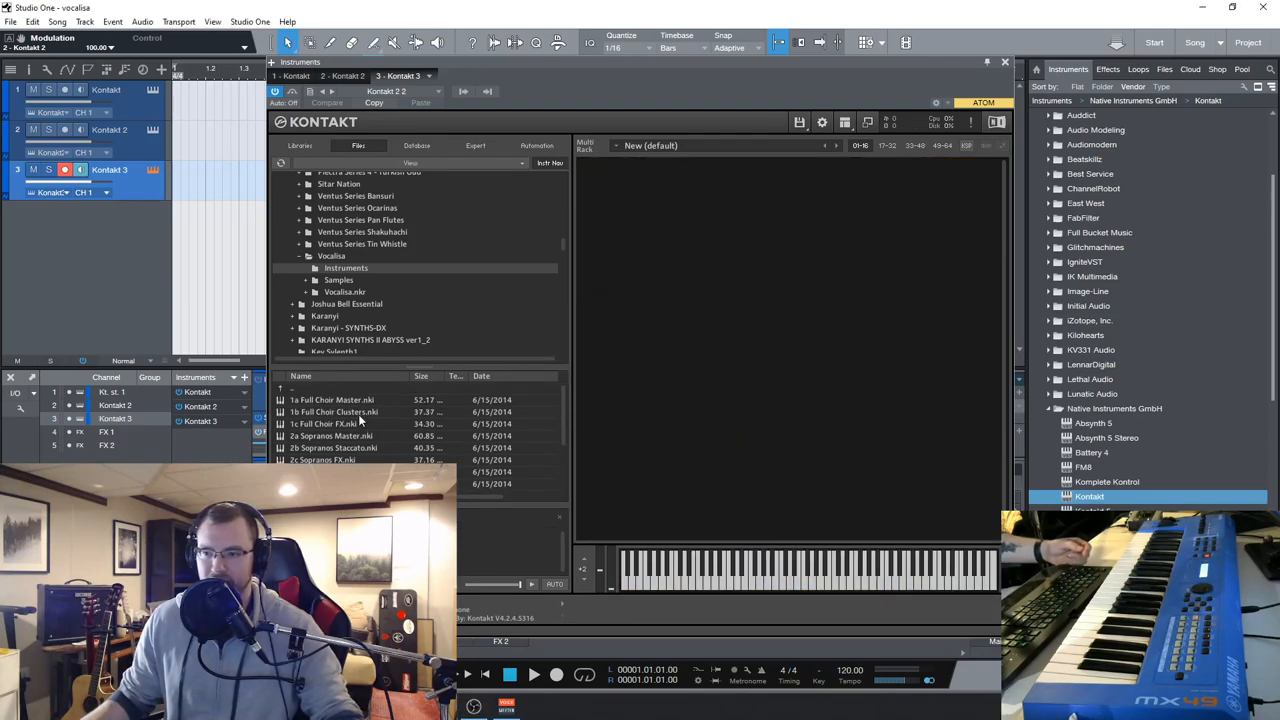
double_click(334, 412)
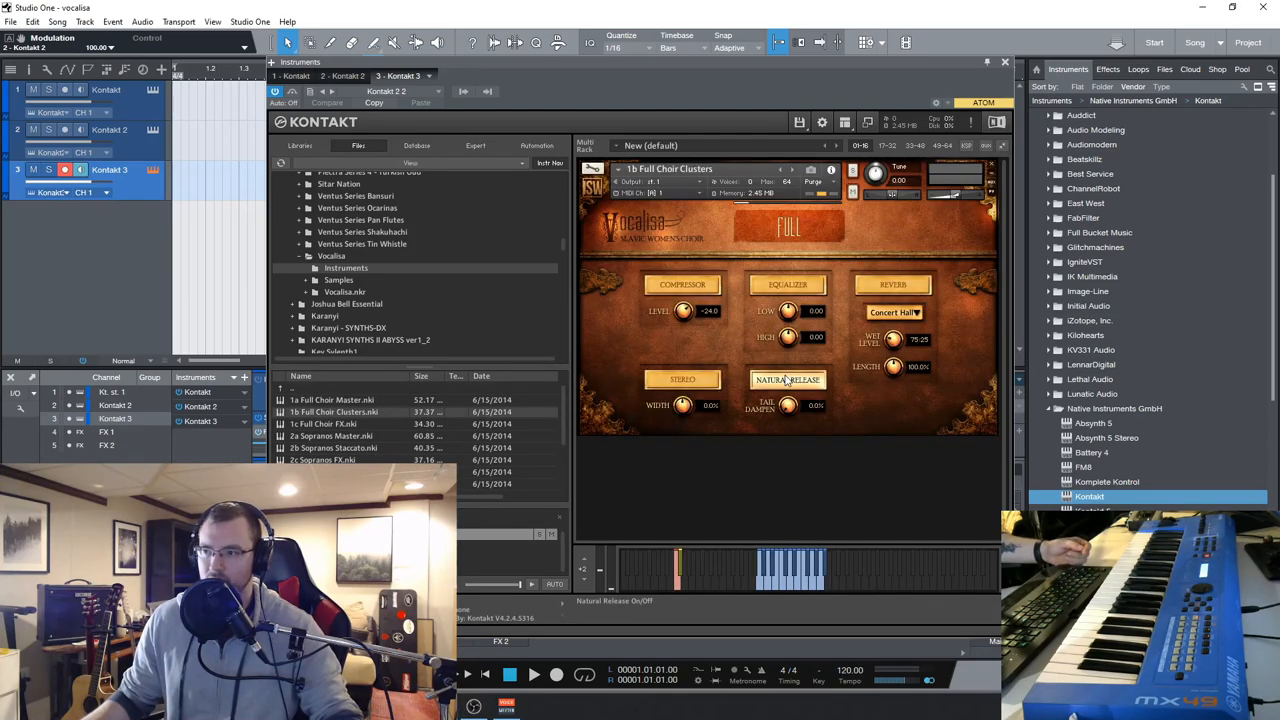
click(788, 380)
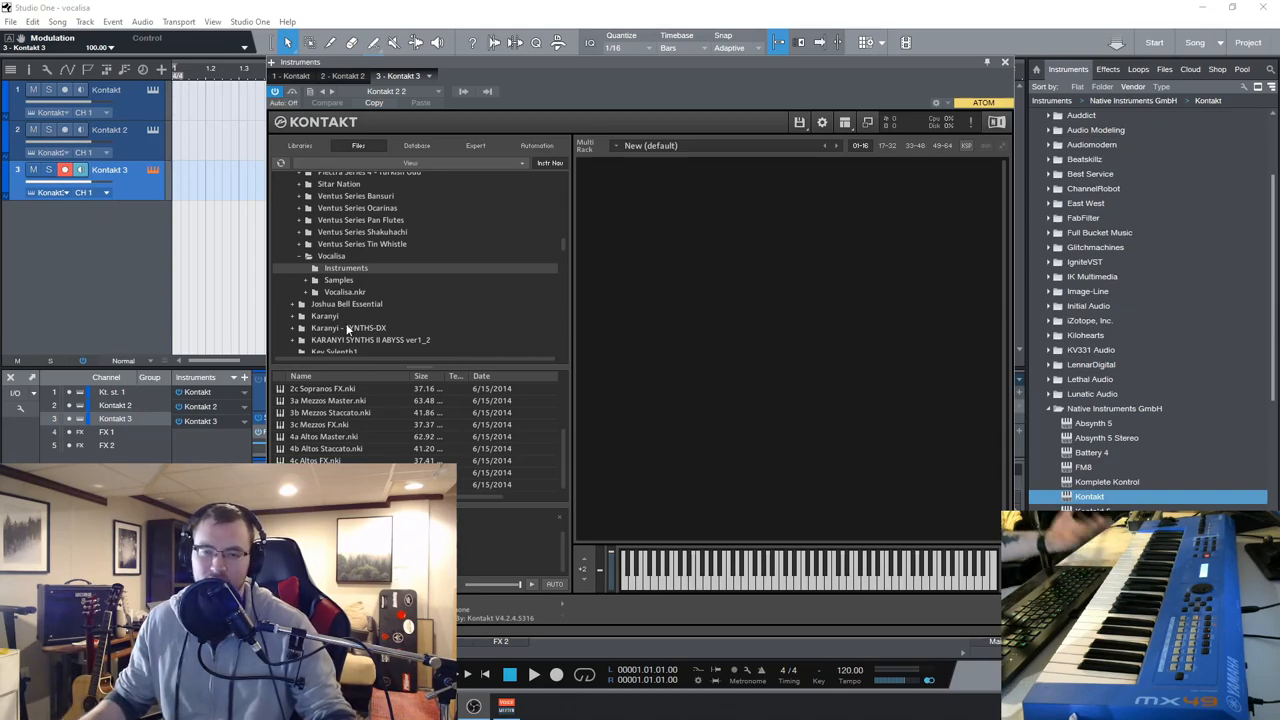
mouse_move(356, 328)
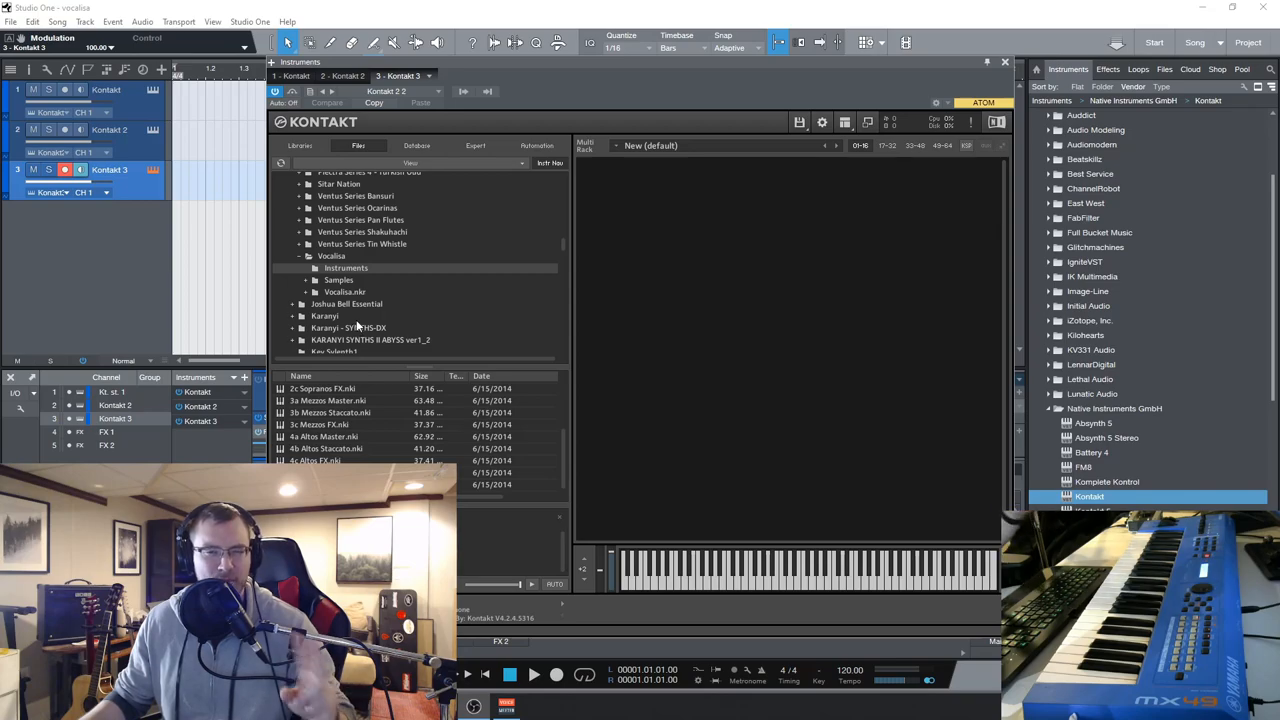
mouse_move(358, 316)
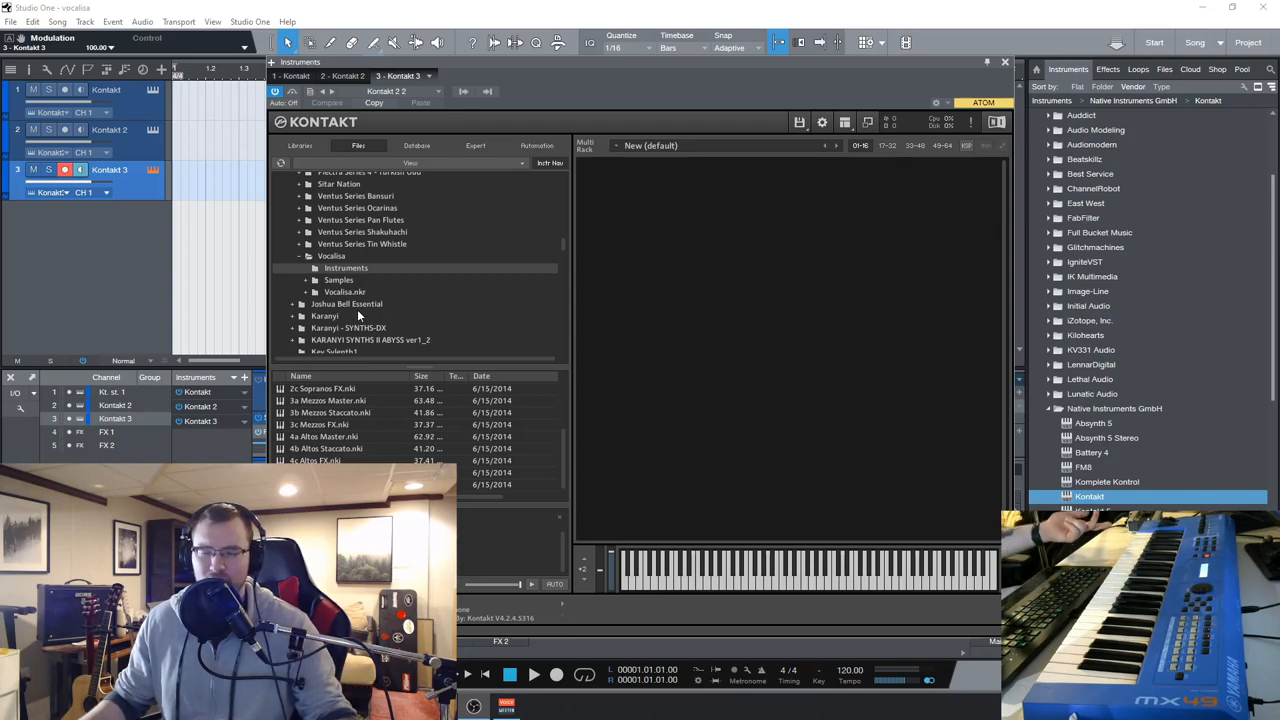
mouse_move(544, 74)
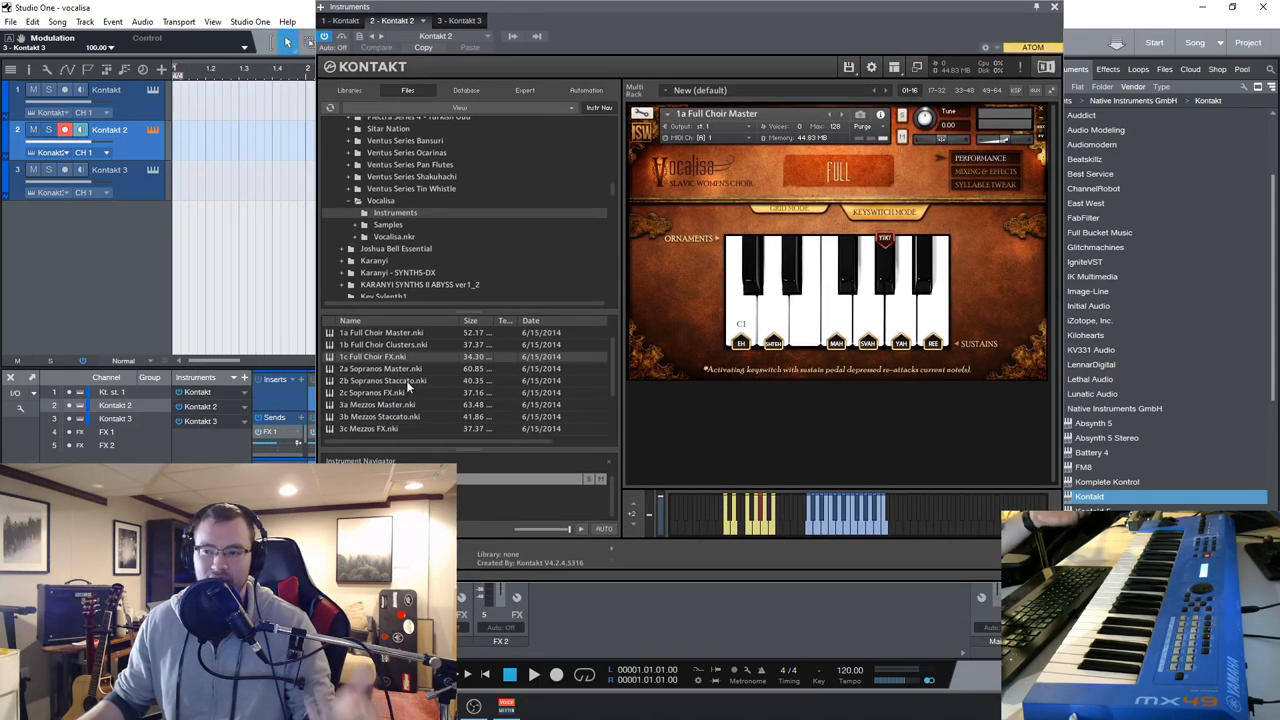
Scroll the Vocalisa file list down to the Soloist patches
scroll(down, 3)
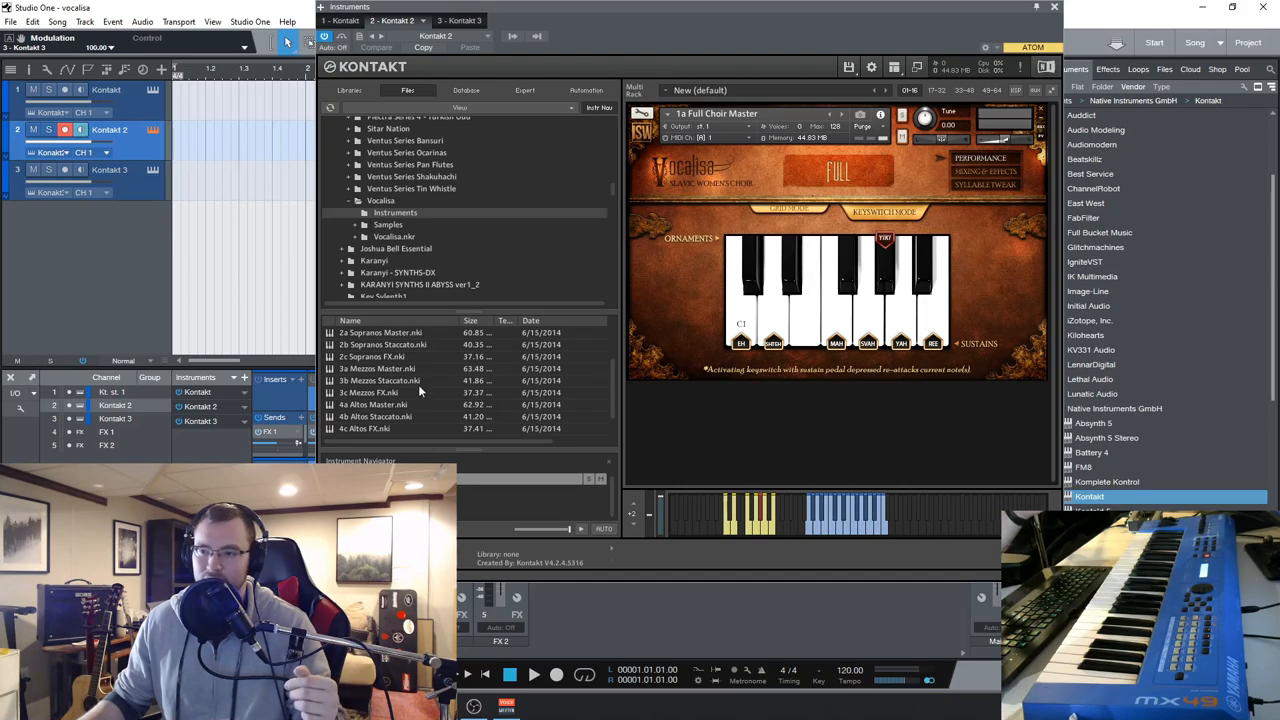
scroll(down, 3)
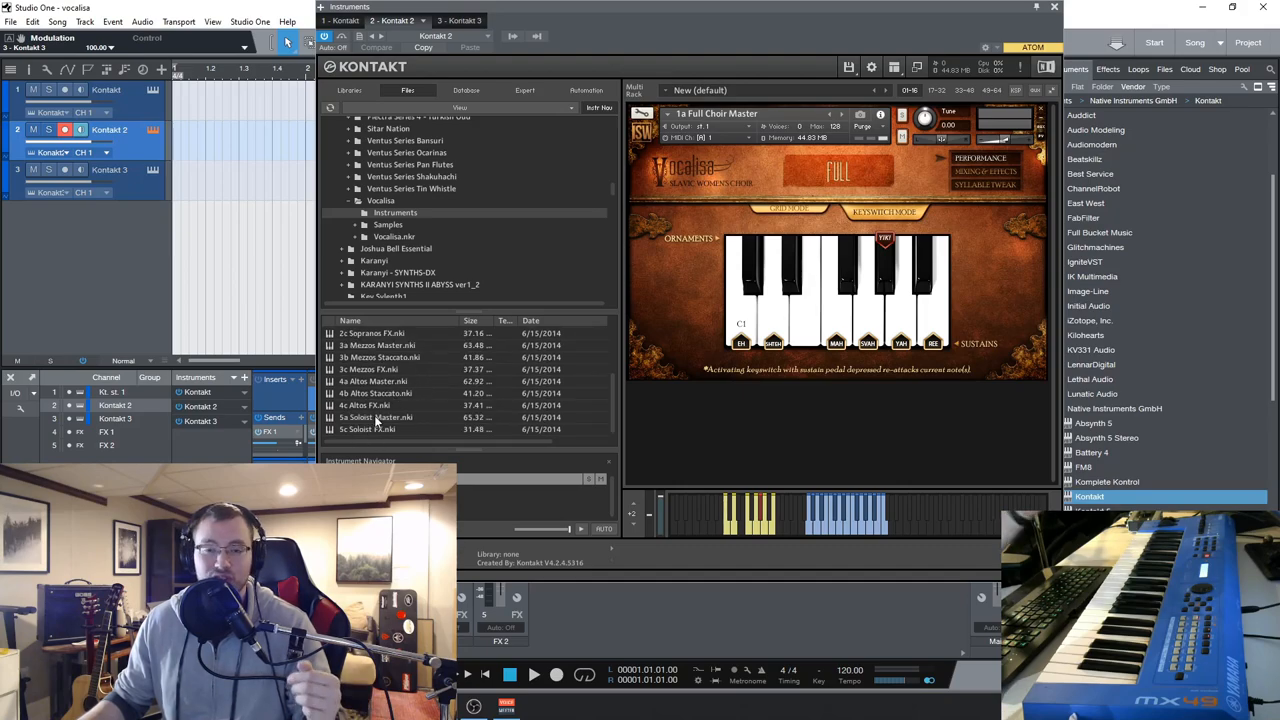